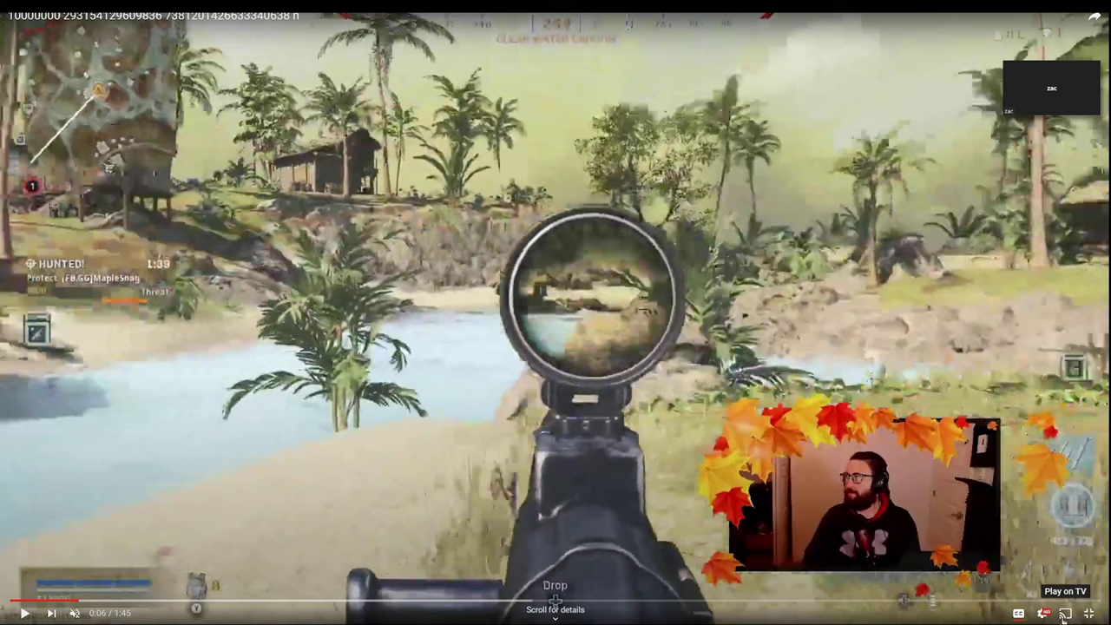
- Watch the YouTube gameplay clip, then return to the Zoom meeting window
left_click(1045, 613)
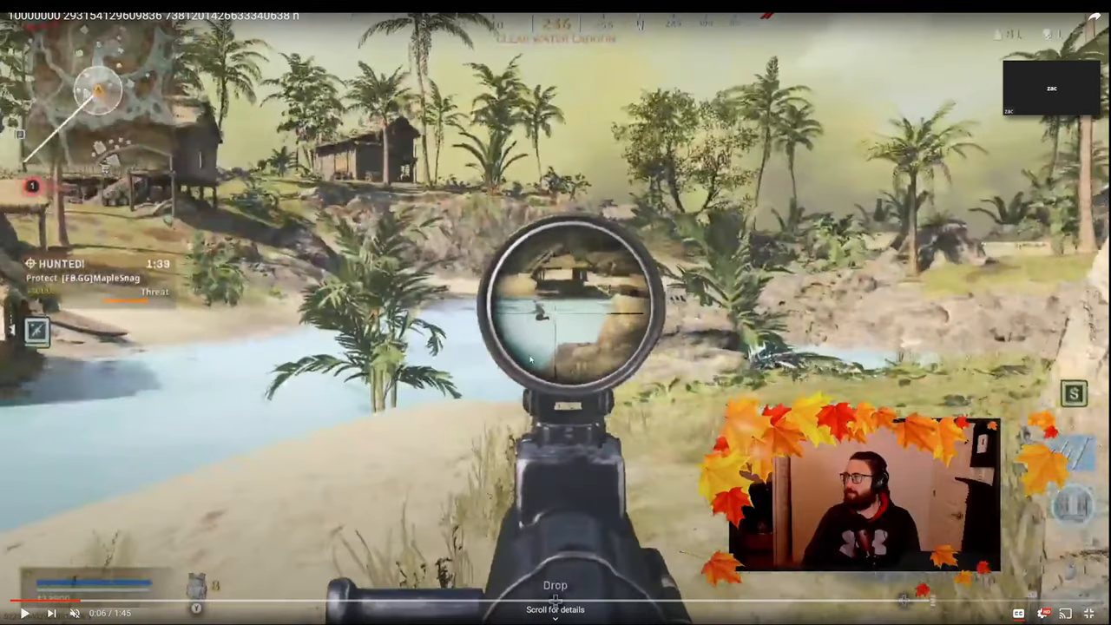
mouse_move(617, 358)
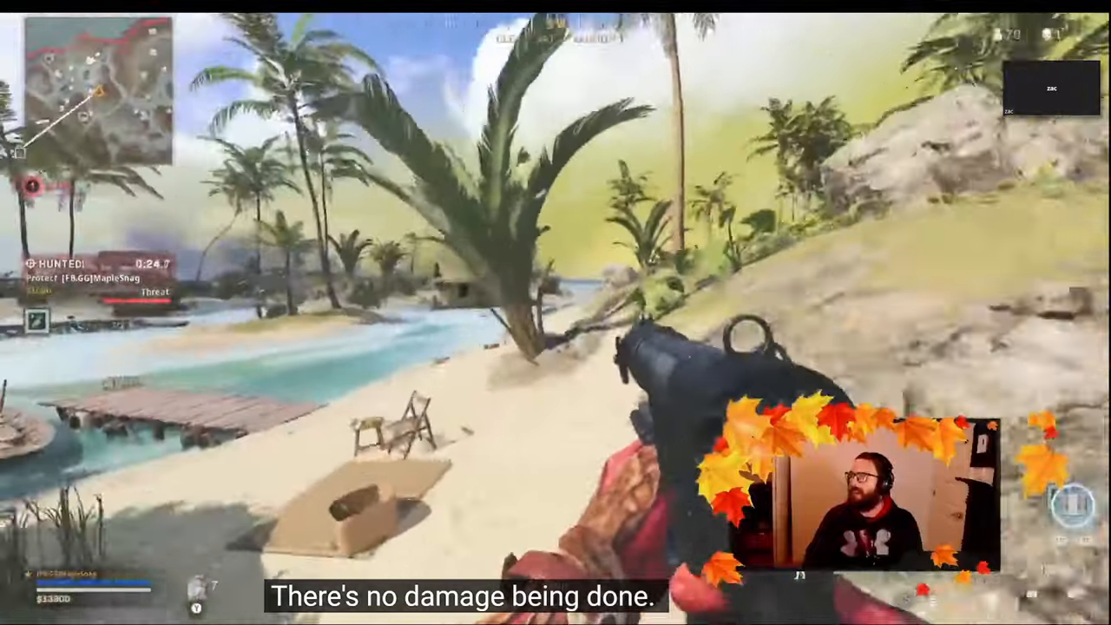
mouse_move(555, 313)
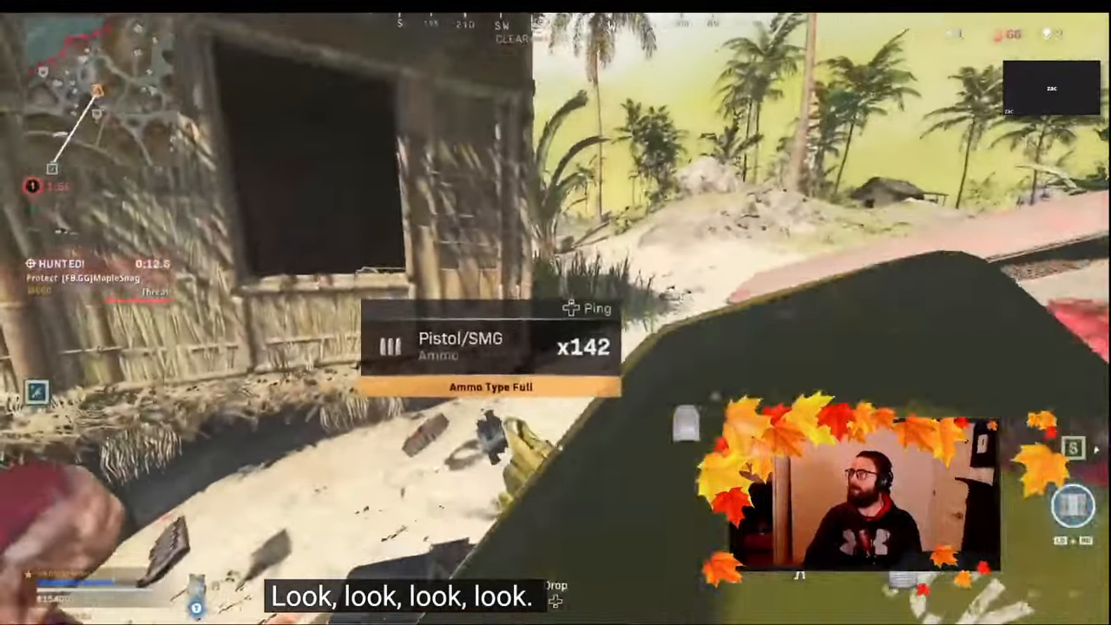
mouse_move(556, 312)
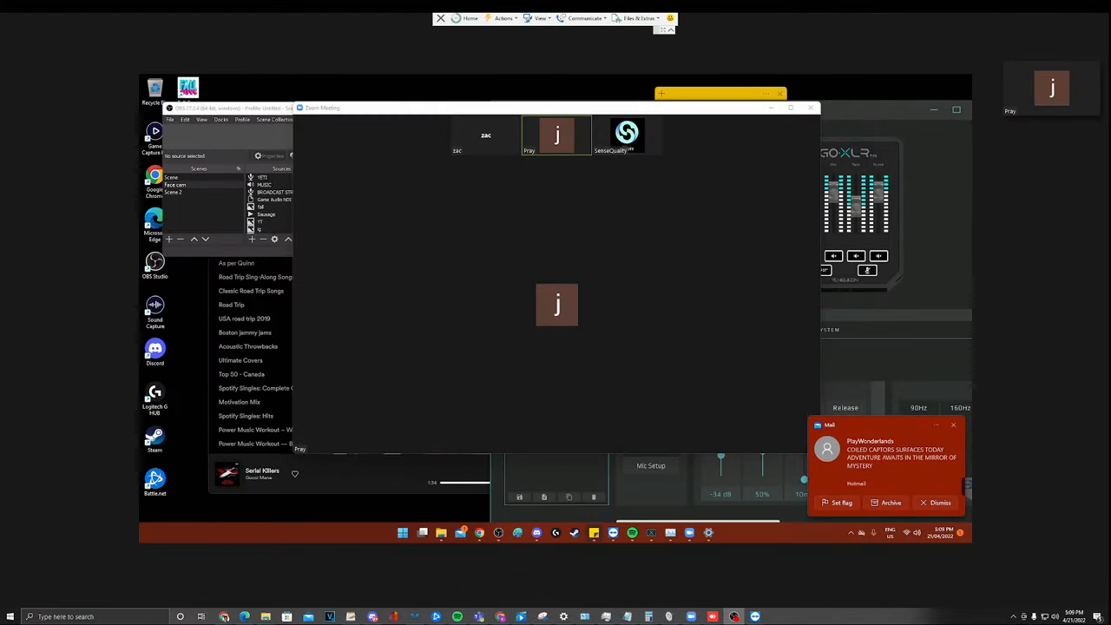
left_click(627, 135)
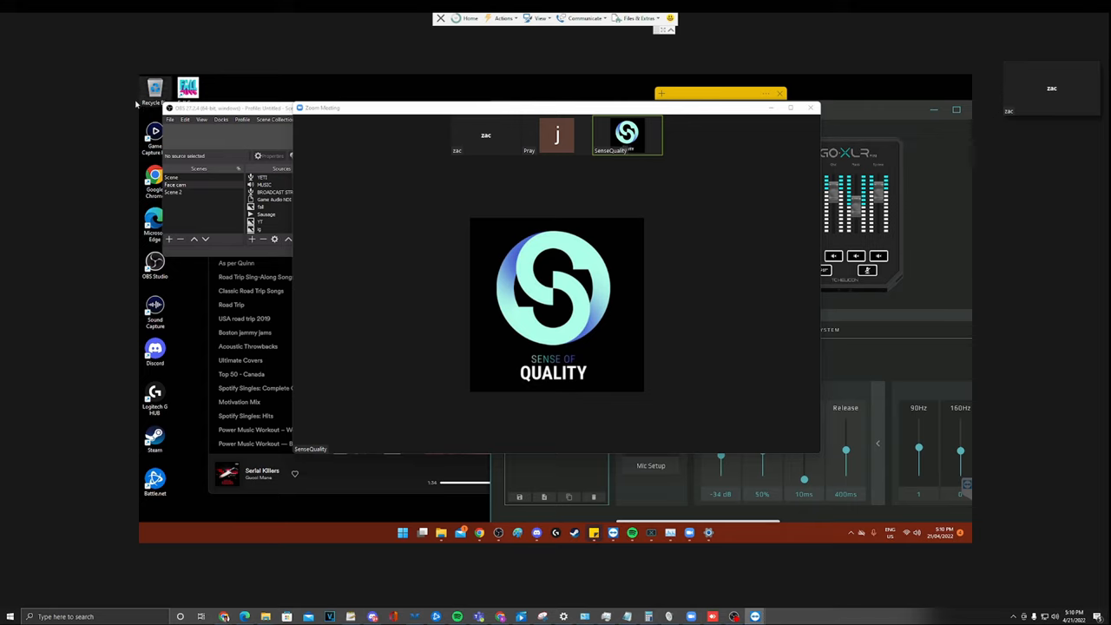
right_click(379, 59)
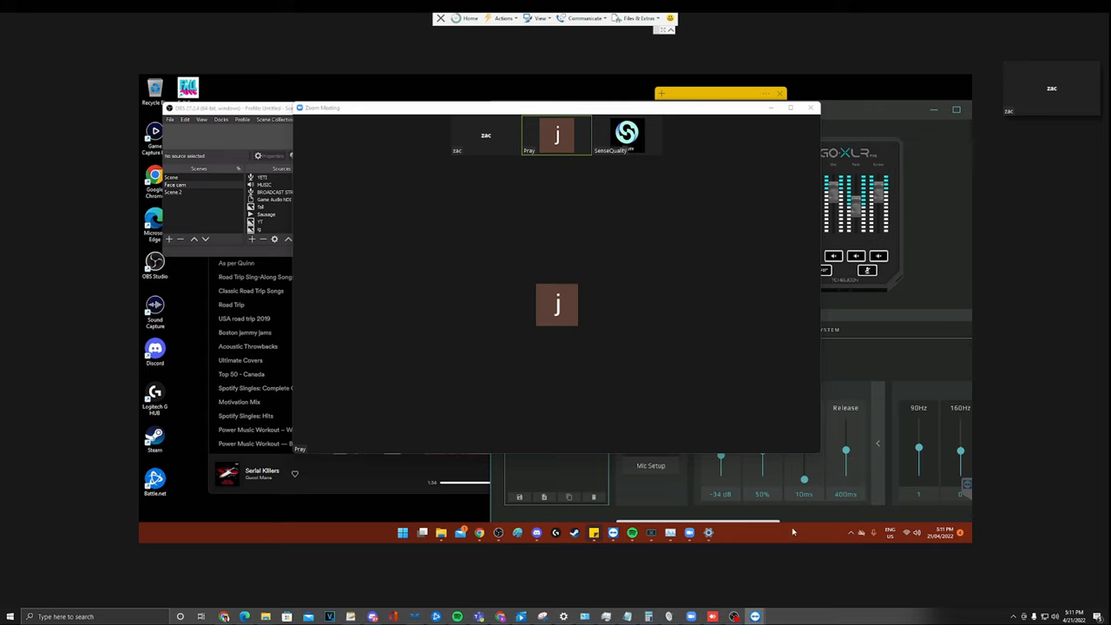
mouse_move(438, 509)
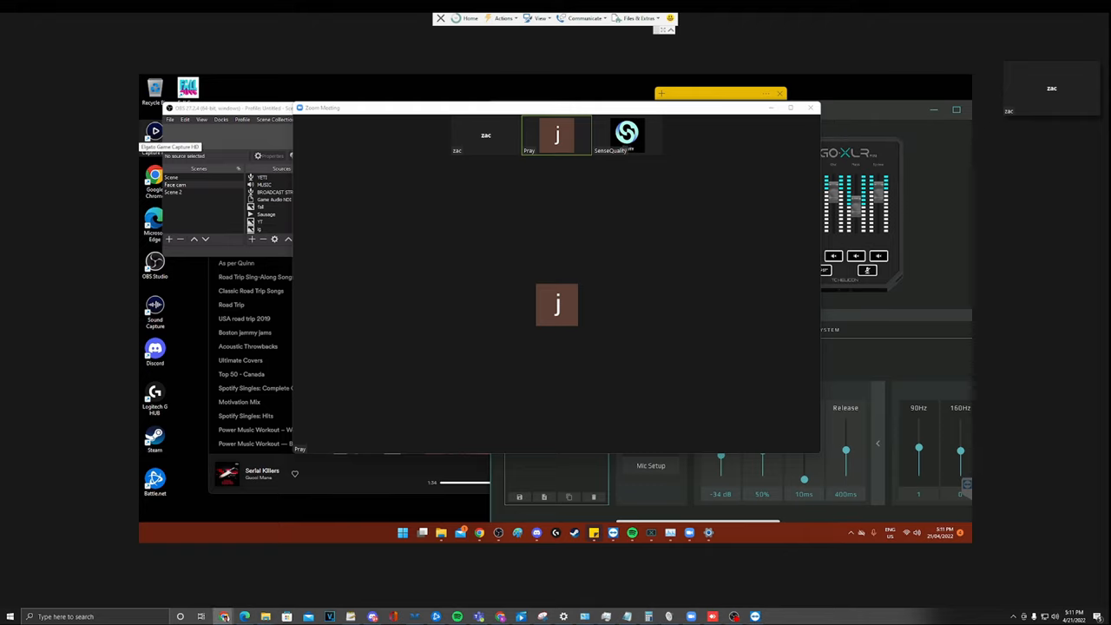
left_click(626, 135)
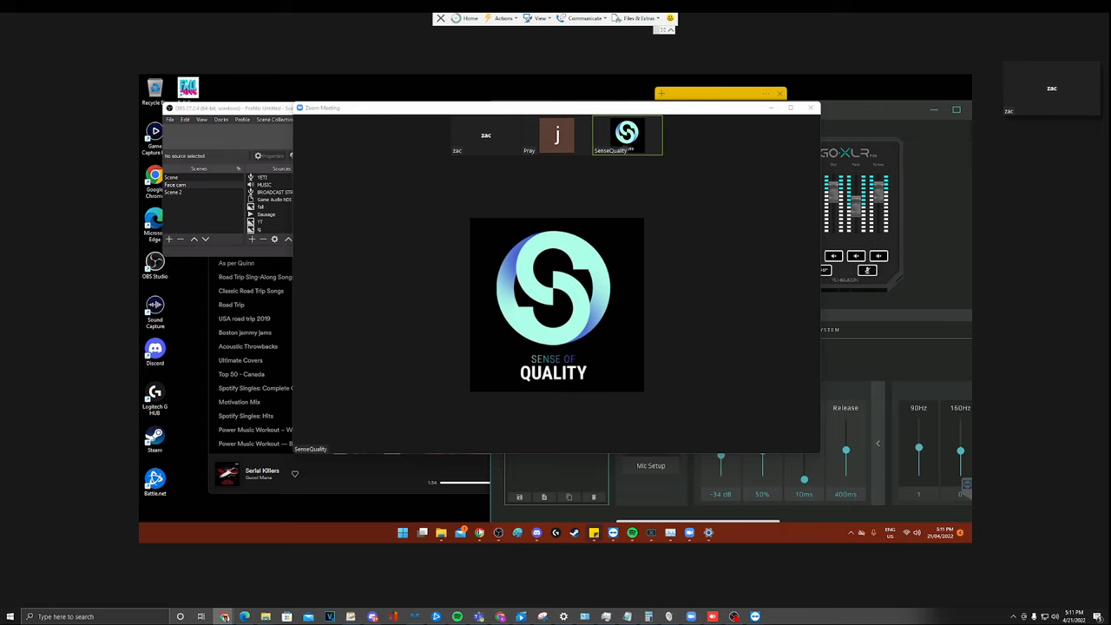
right_click(401, 512)
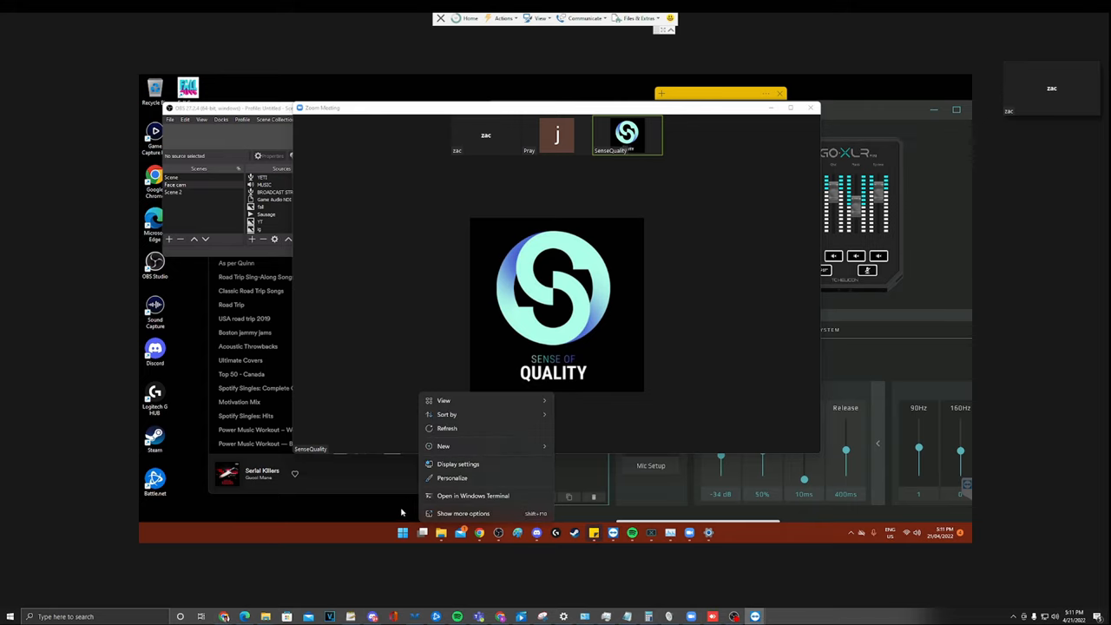
left_click(187, 342)
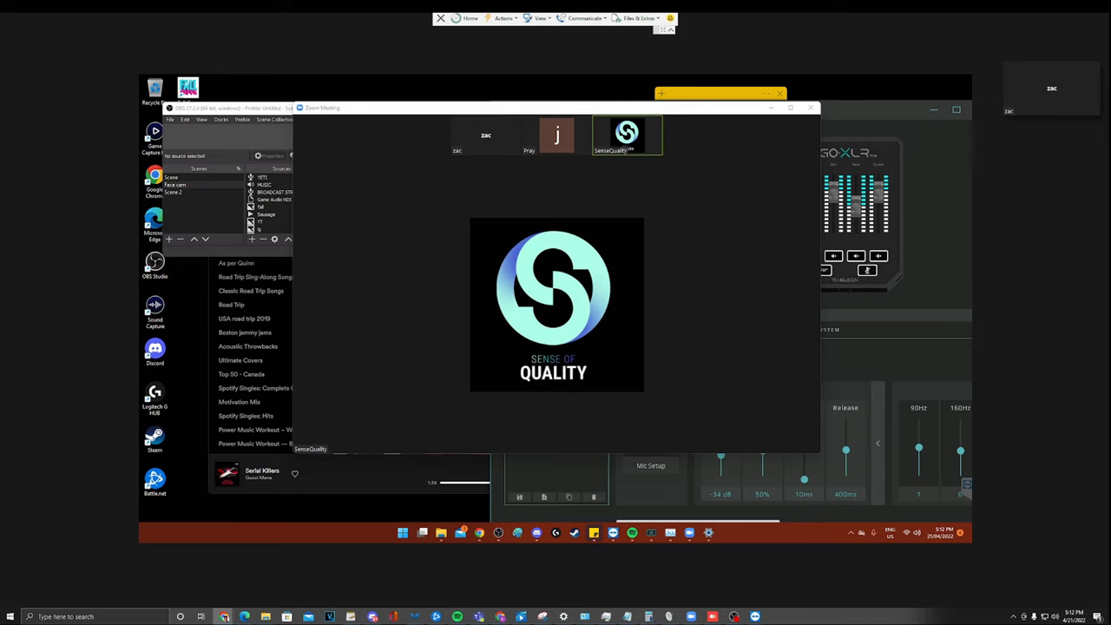
left_click(556, 135)
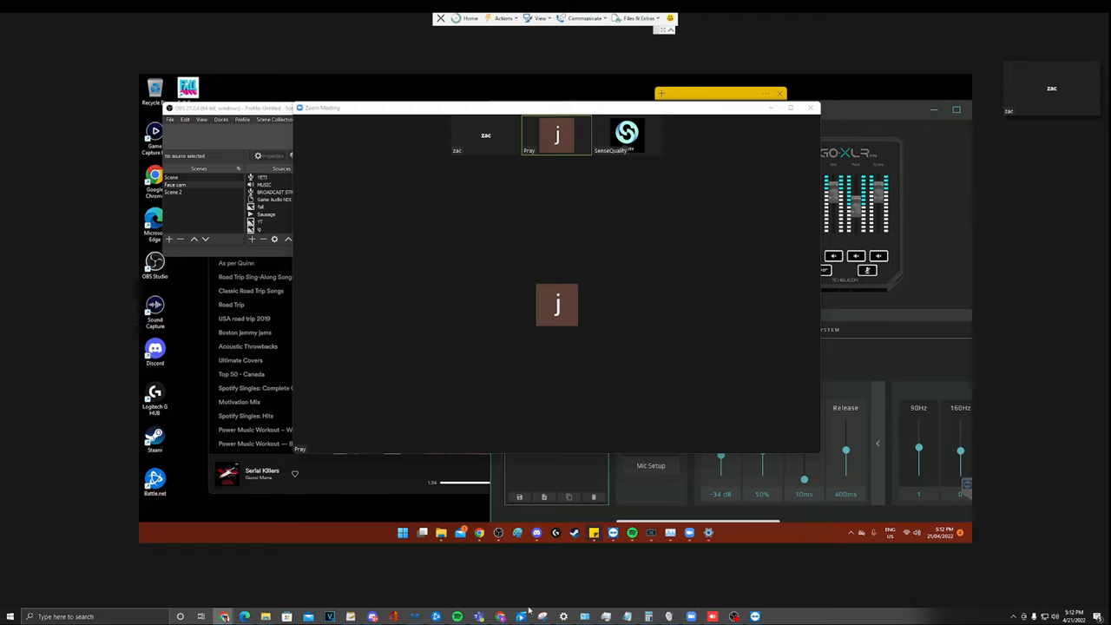
mouse_move(669, 597)
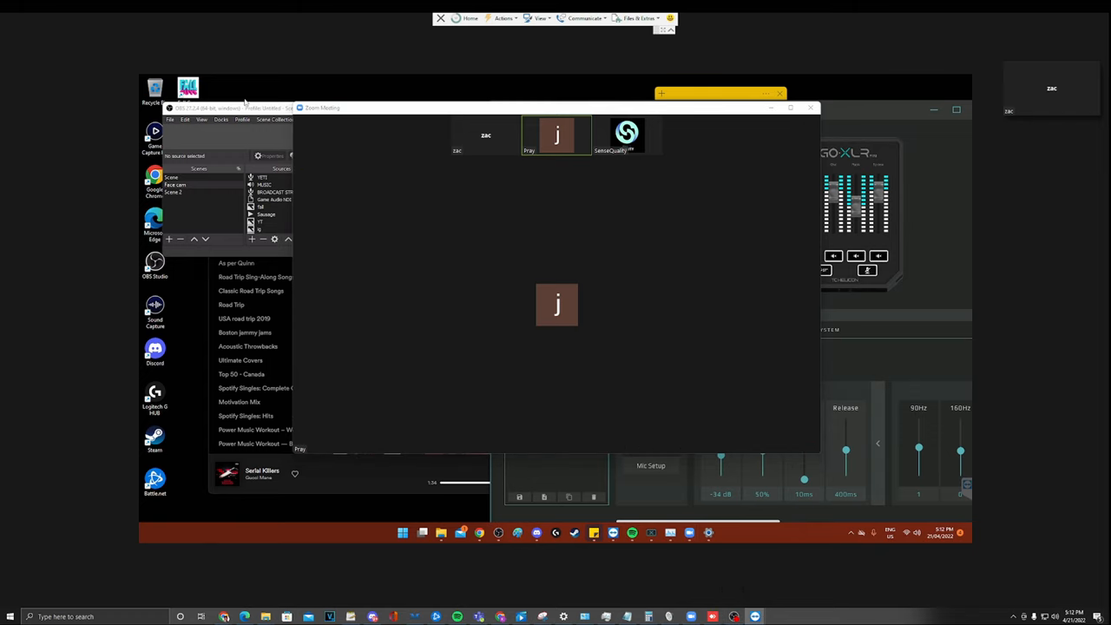
left_click(626, 134)
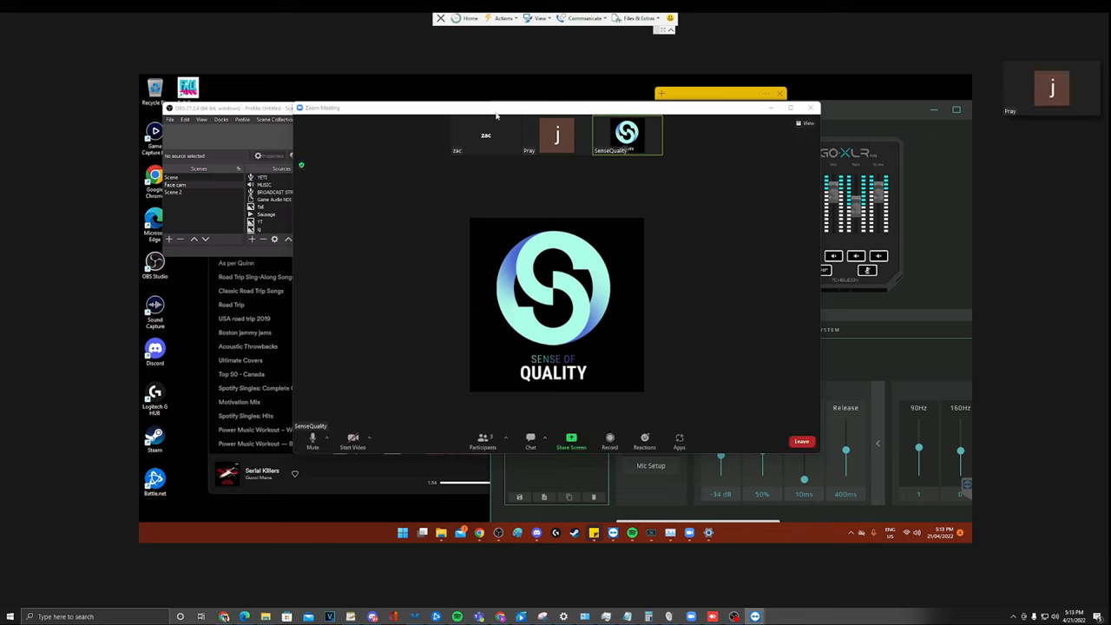
mouse_move(570, 248)
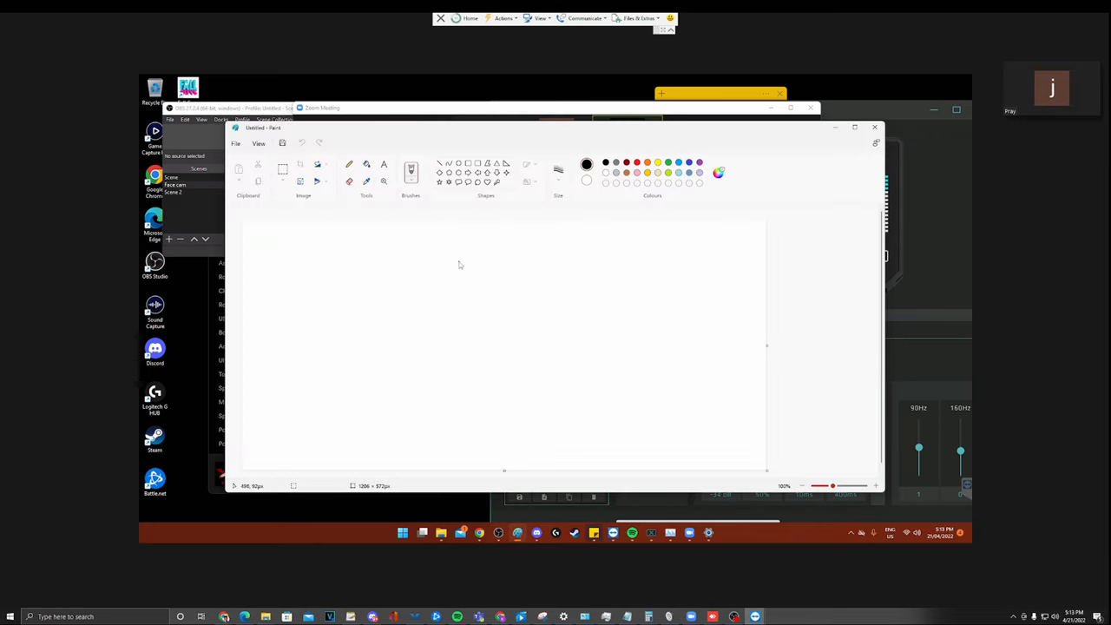
mouse_move(546, 276)
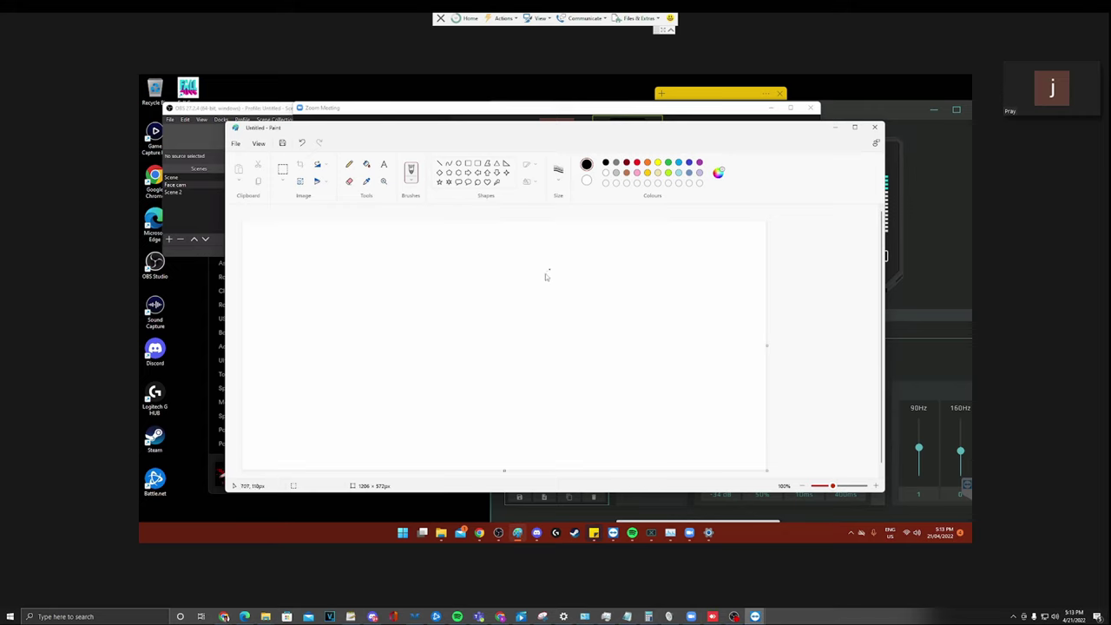
- Draw a black pencil wavy line leftward across the upper canvas
left_click_drag(538, 265, 577, 260)
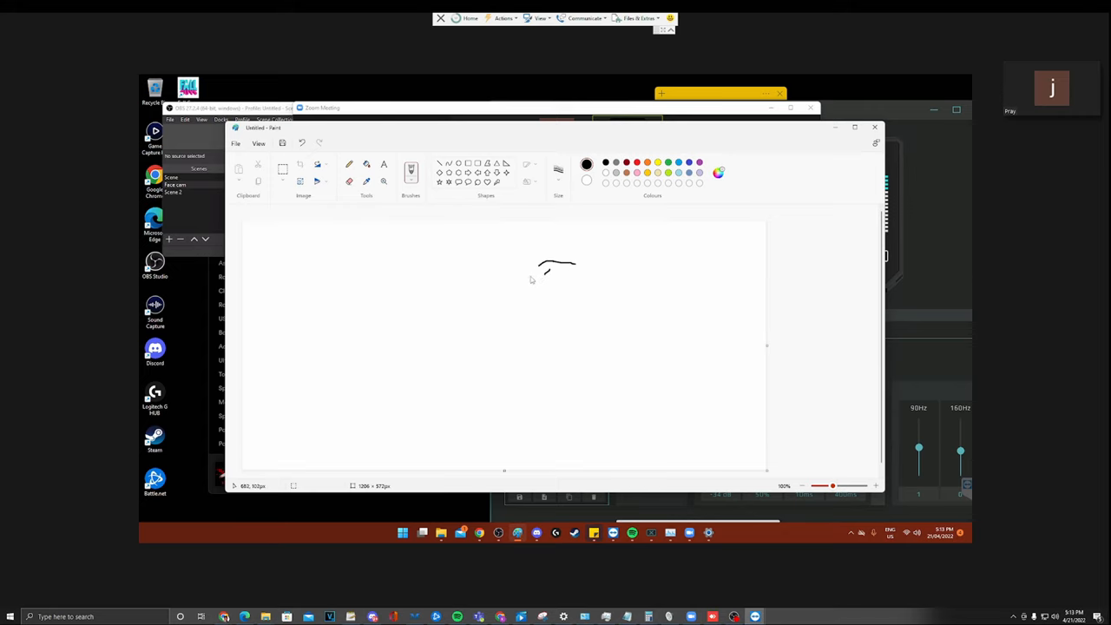
left_click_drag(542, 265, 365, 287)
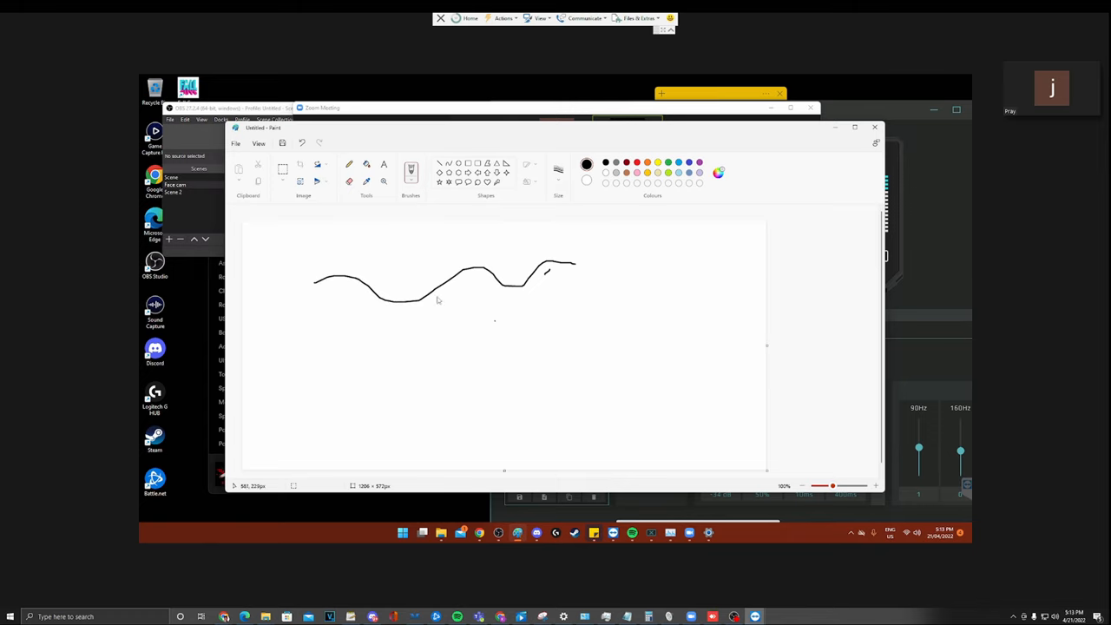
mouse_move(497, 298)
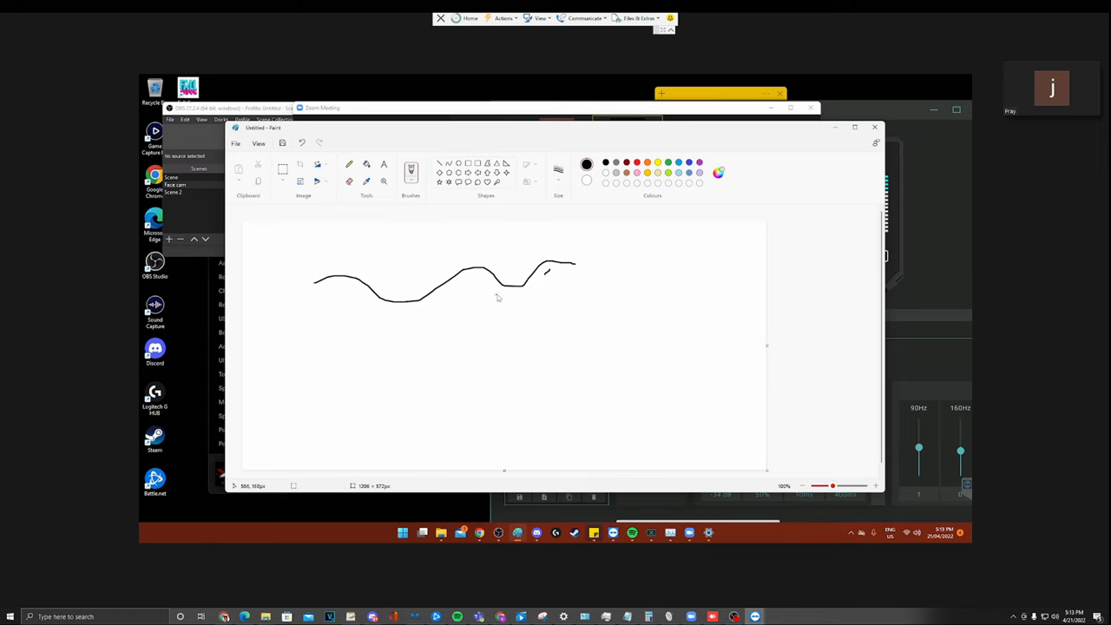
mouse_move(525, 350)
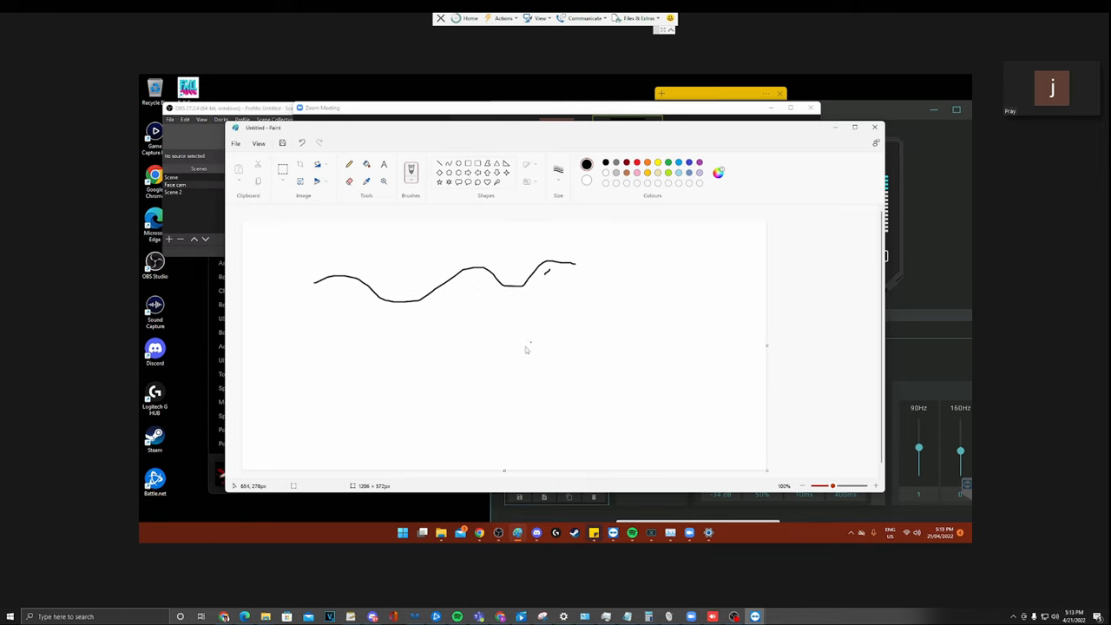
mouse_move(597, 335)
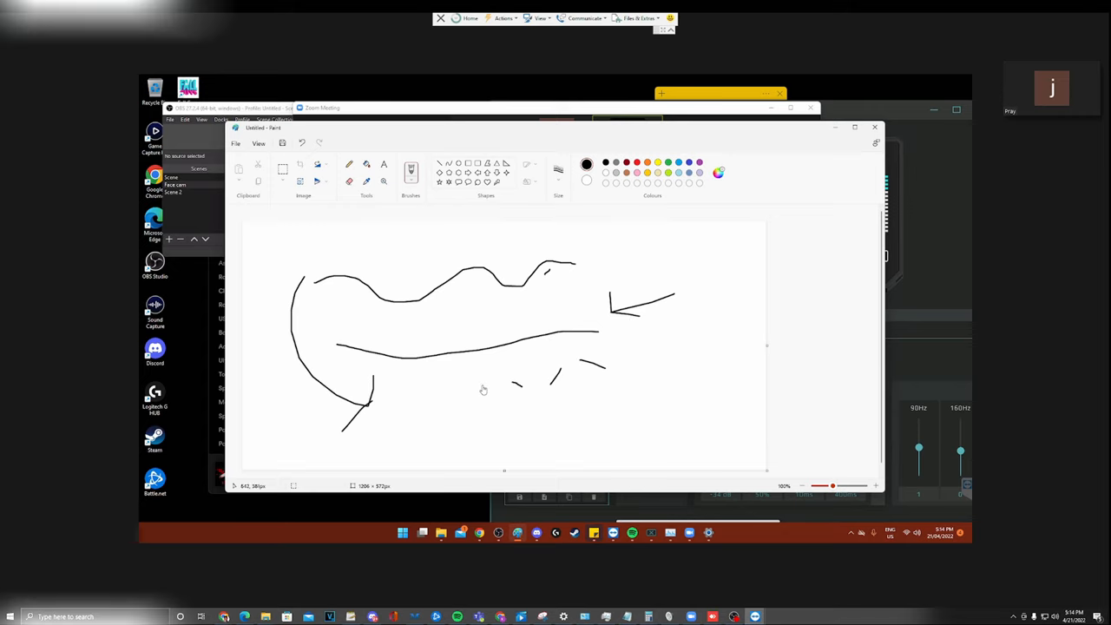
- Add short pencil dashes below the long line and near the sketch bottom
left_click_drag(482, 387, 401, 400)
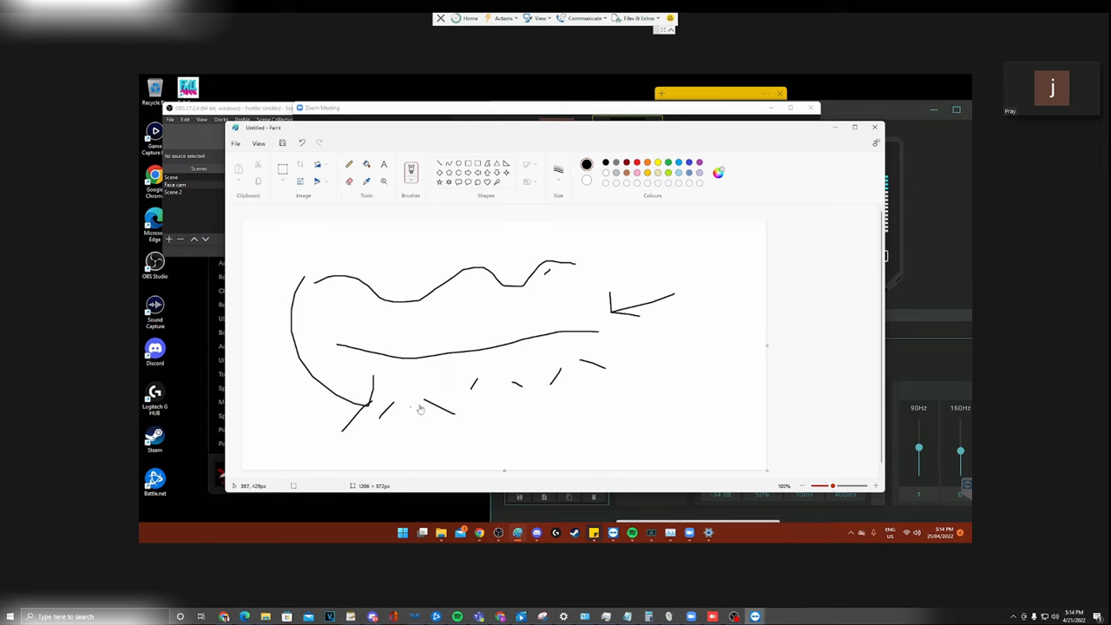
mouse_move(607, 382)
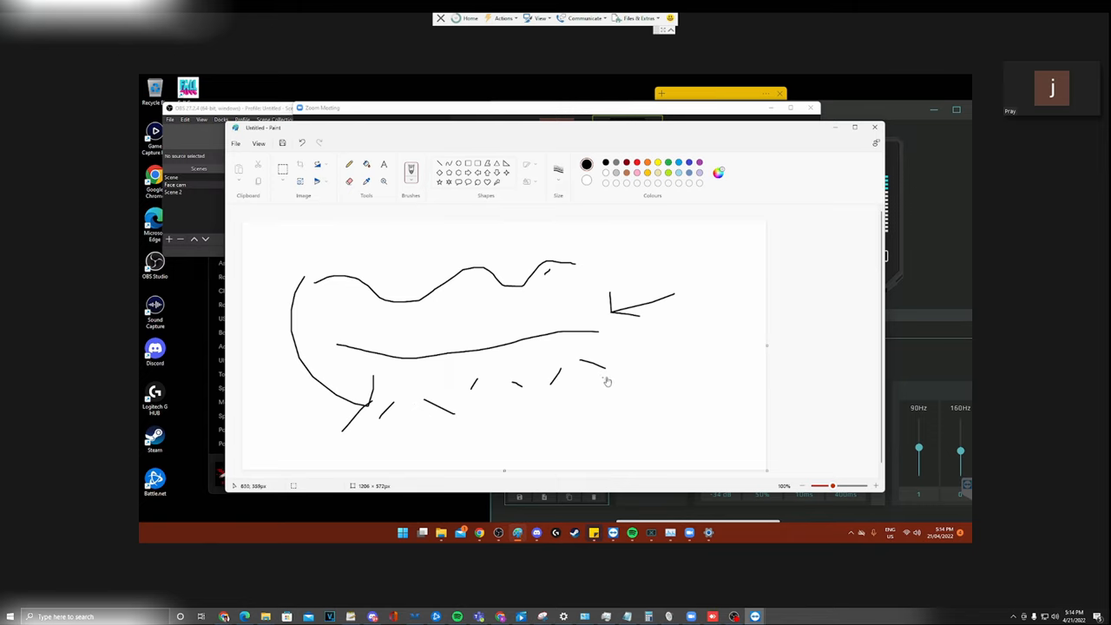
mouse_move(449, 420)
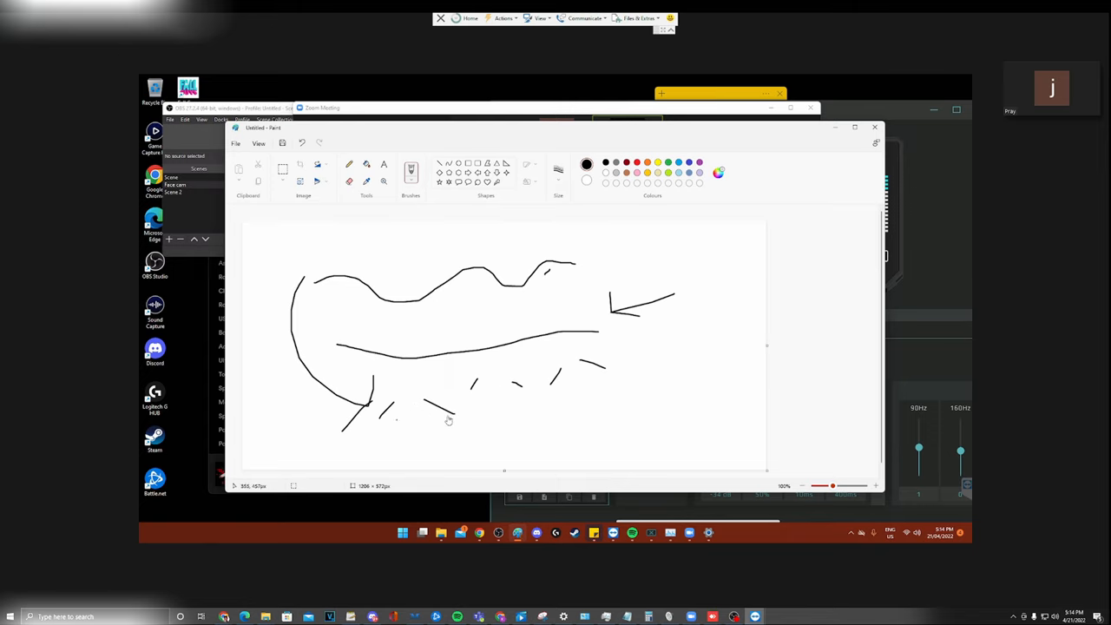
mouse_move(514, 381)
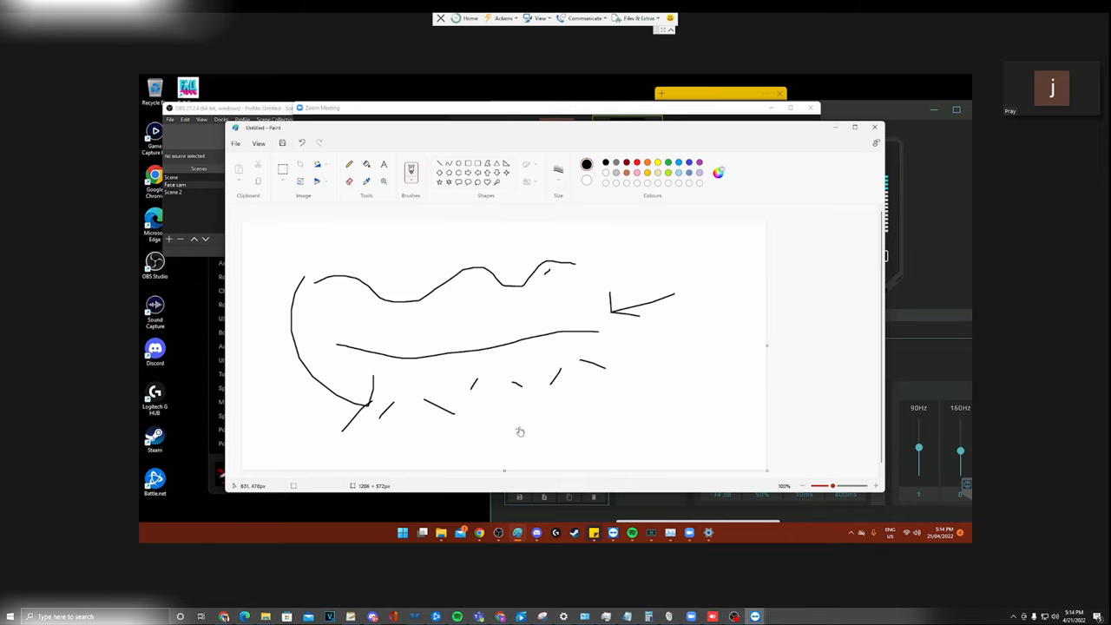
left_click_drag(482, 425, 521, 431)
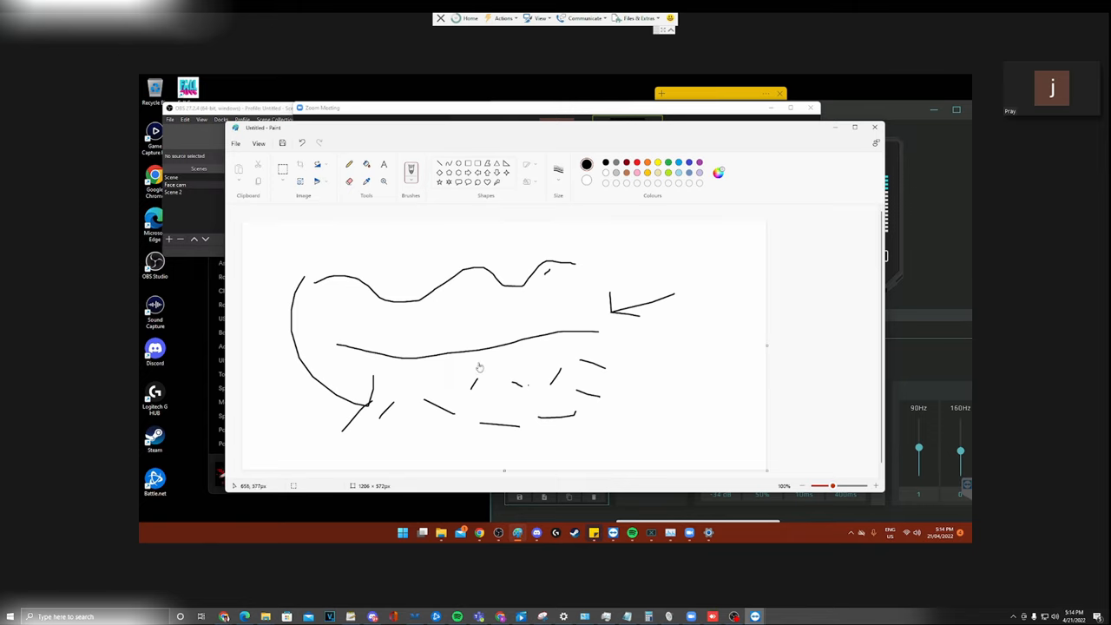
mouse_move(657, 427)
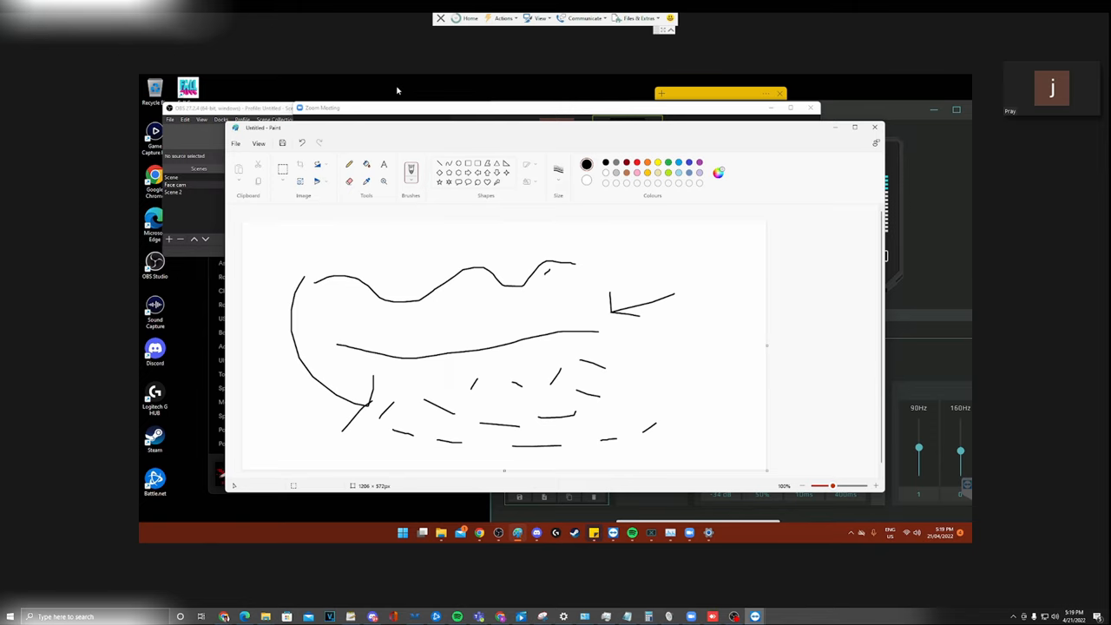
mouse_move(863, 159)
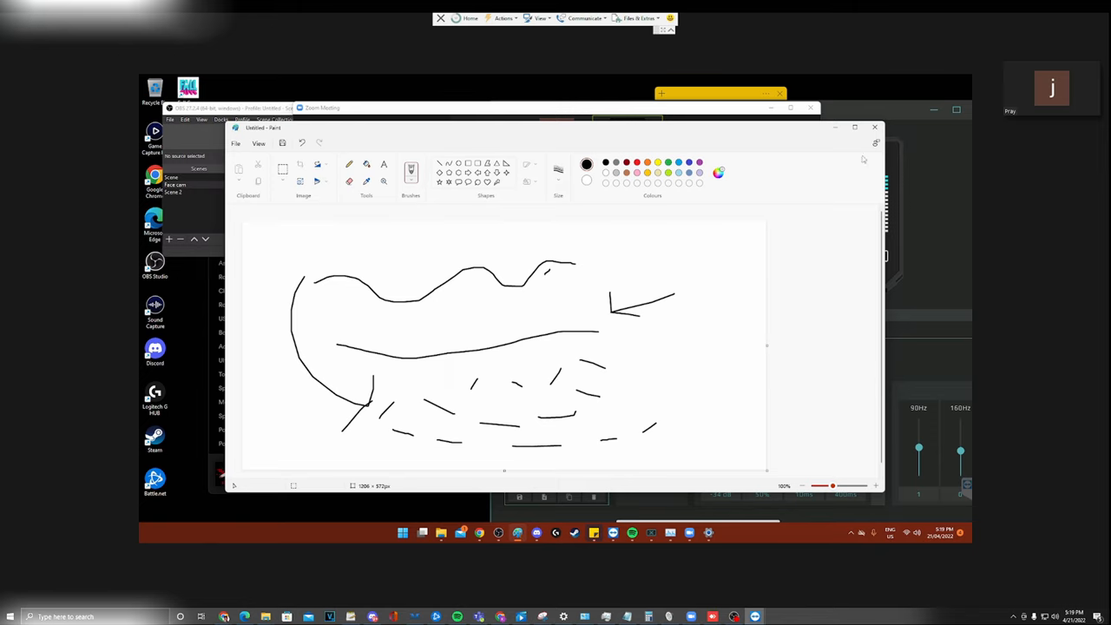